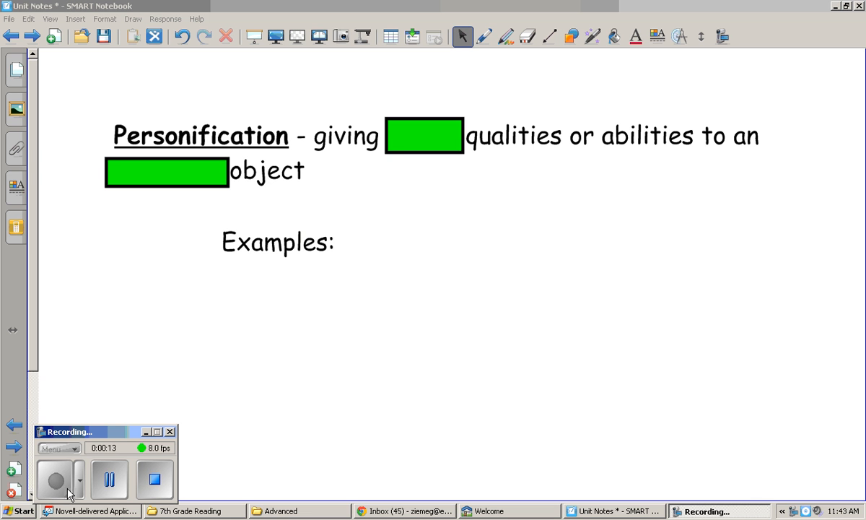
{"action": "mouse_move", "coordinate": [137, 398]}
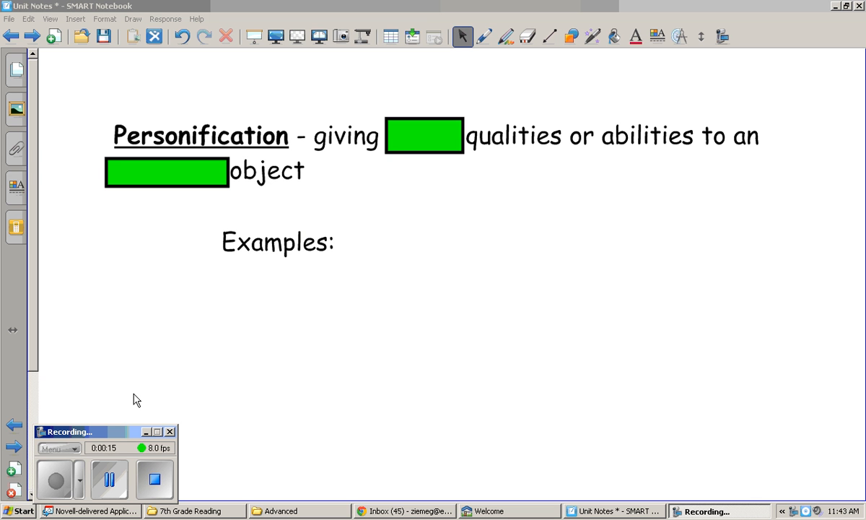
{"action": "mouse_move", "coordinate": [108, 139]}
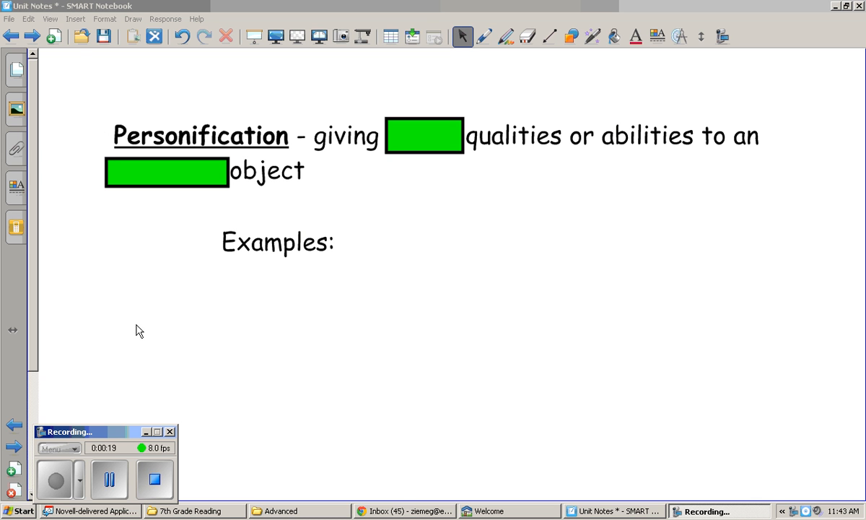
{"action": "mouse_move", "coordinate": [285, 402]}
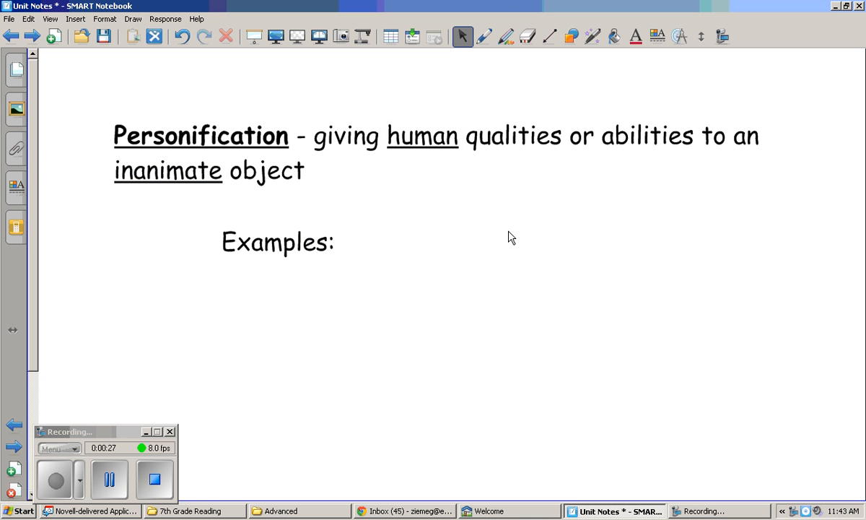
{"action": "mouse_move", "coordinate": [202, 224]}
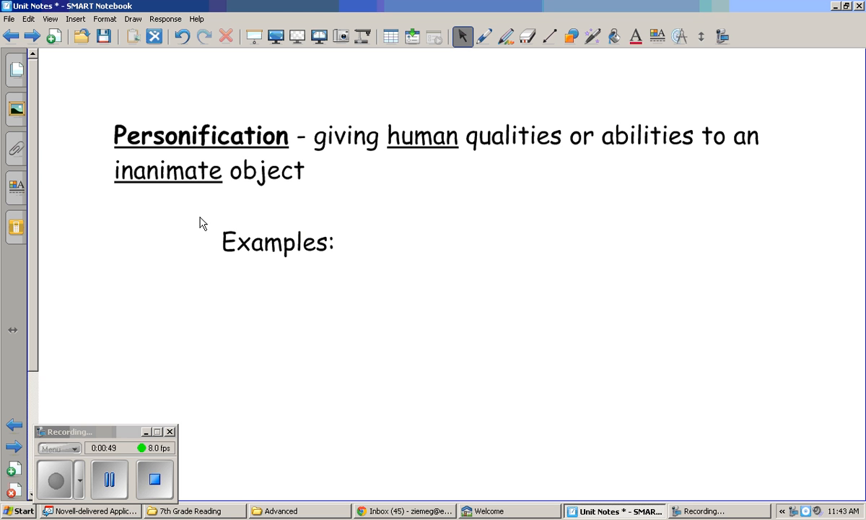
{"action": "mouse_move", "coordinate": [223, 218]}
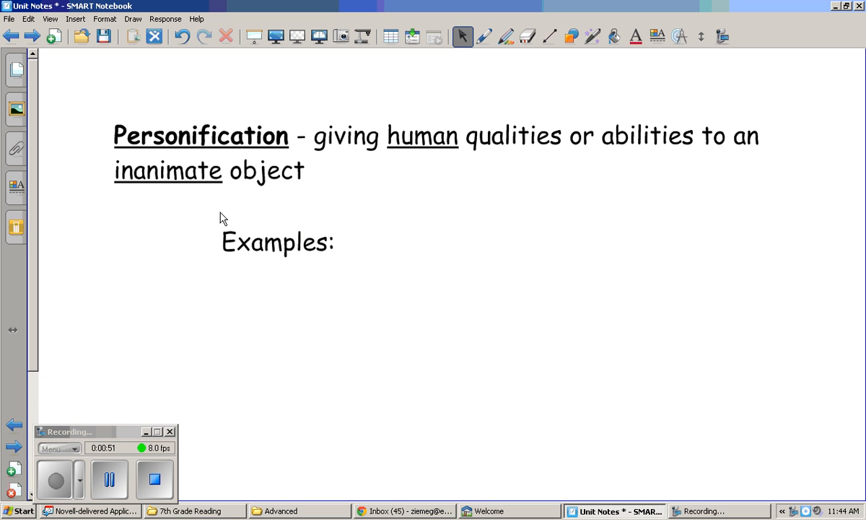
{"action": "mouse_move", "coordinate": [185, 222]}
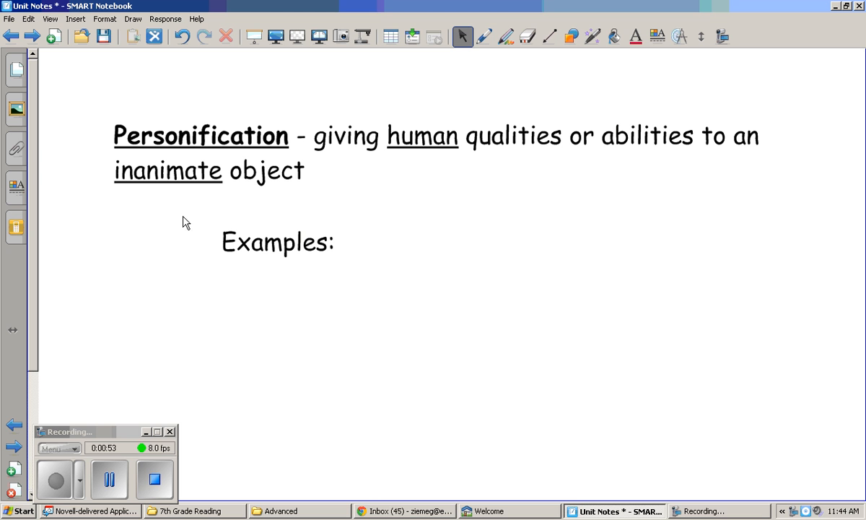
{"action": "mouse_move", "coordinate": [179, 217]}
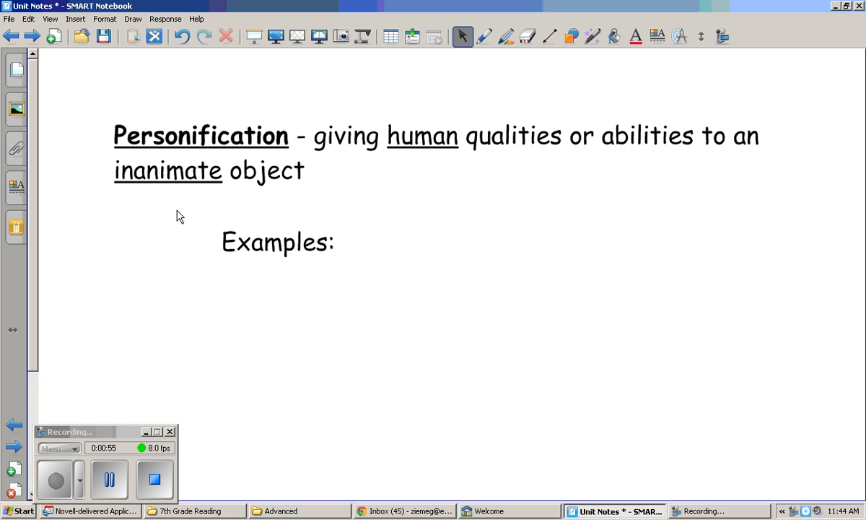
{"action": "mouse_move", "coordinate": [245, 220]}
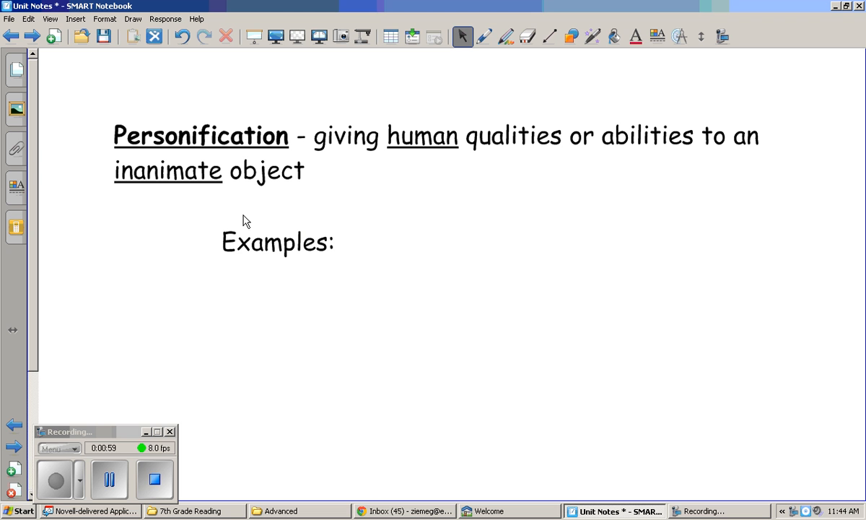
{"action": "mouse_move", "coordinate": [361, 205]}
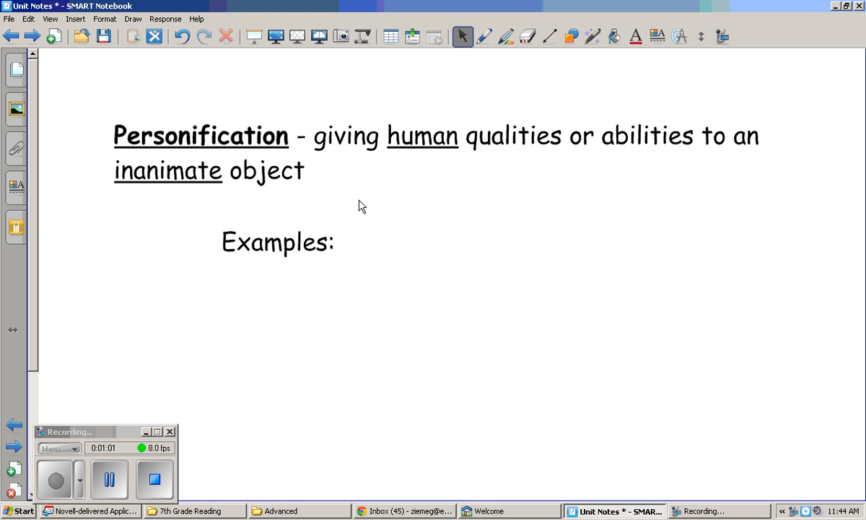
{"action": "mouse_move", "coordinate": [309, 272]}
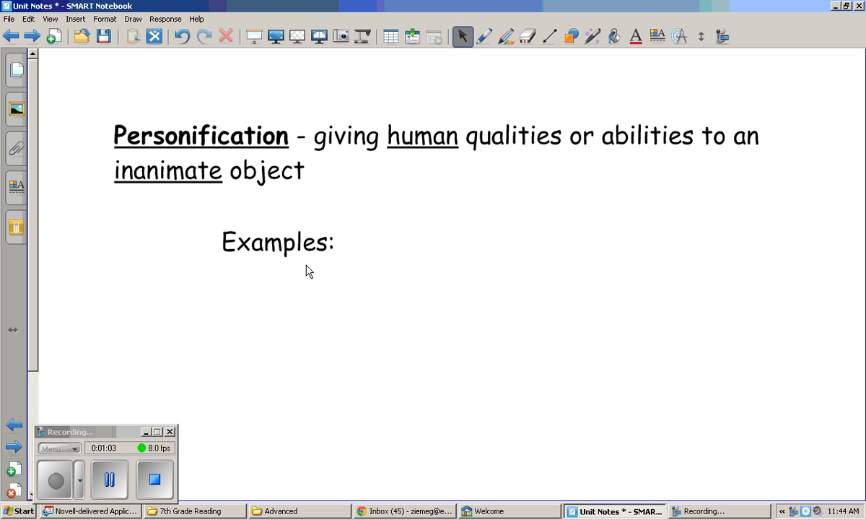
{"action": "mouse_move", "coordinate": [464, 433]}
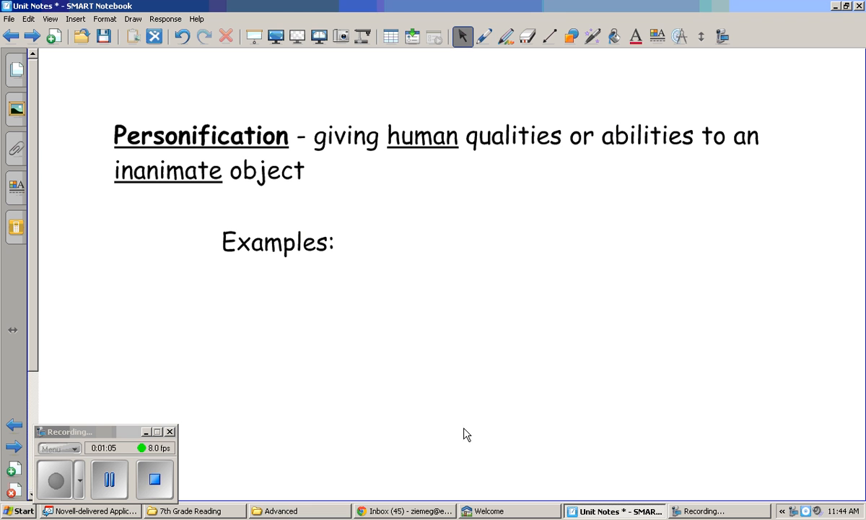
{"action": "mouse_move", "coordinate": [525, 6]}
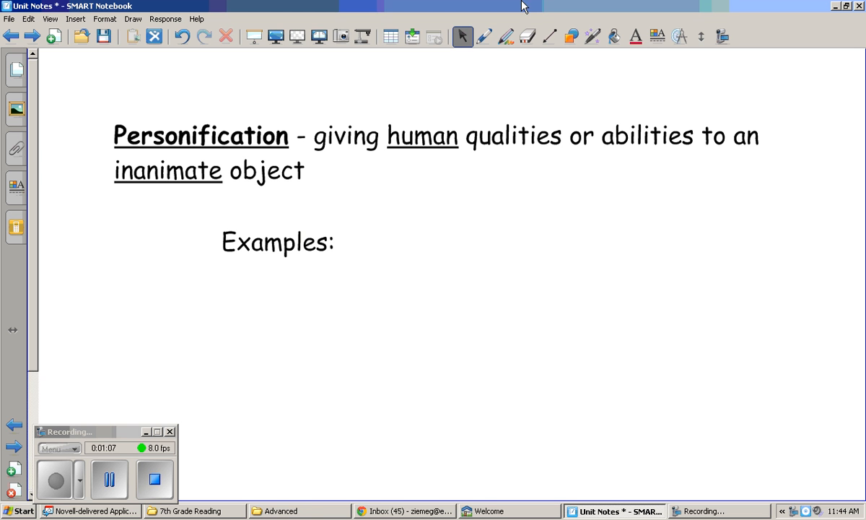
{"action": "mouse_move", "coordinate": [462, 40]}
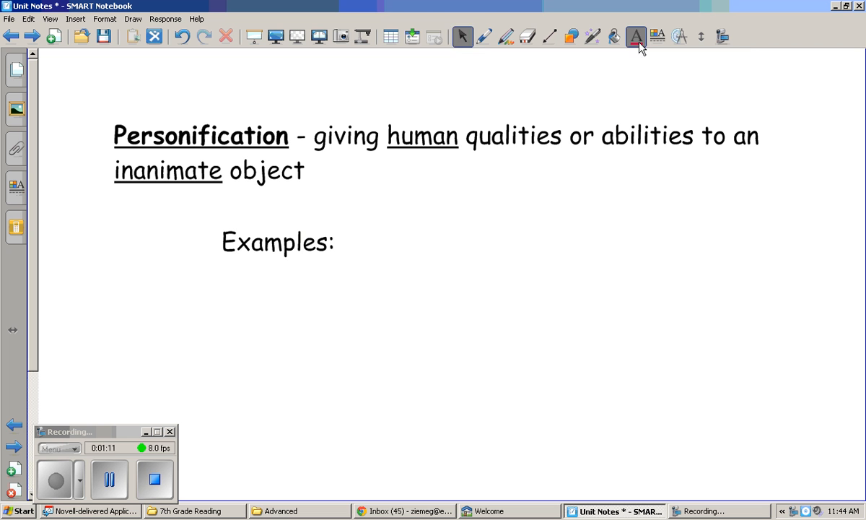
Type the example 'The flowers nodded as I walked past them.' in a new text box under 'Examples:'
{"action": "left_click", "coordinate": [635, 36]}
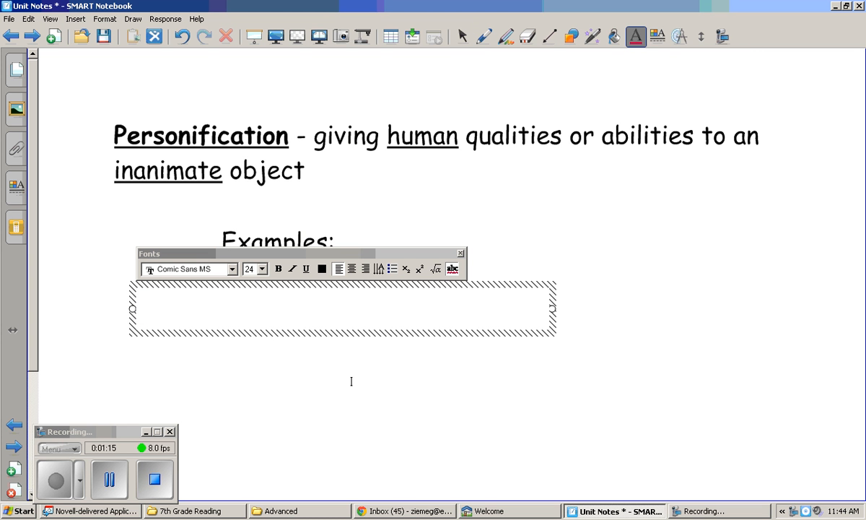
{"action": "type", "text": "The flowers"}
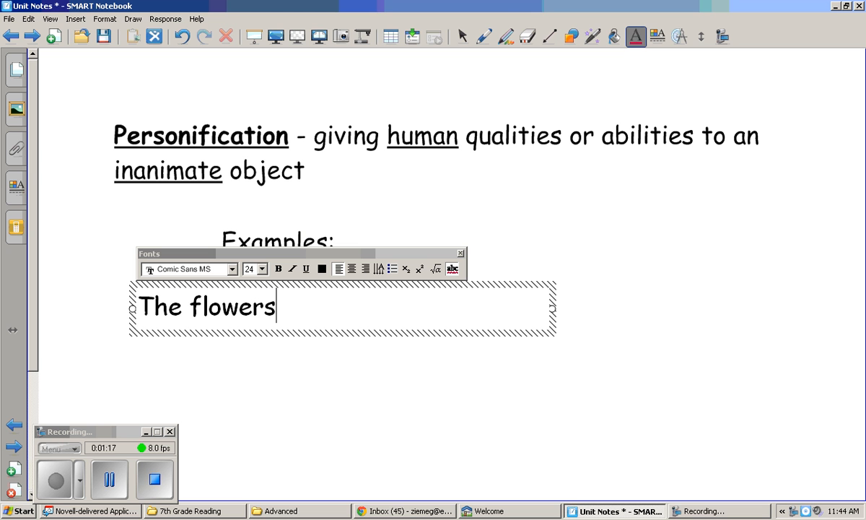
{"action": "type", "text": "nodded as"}
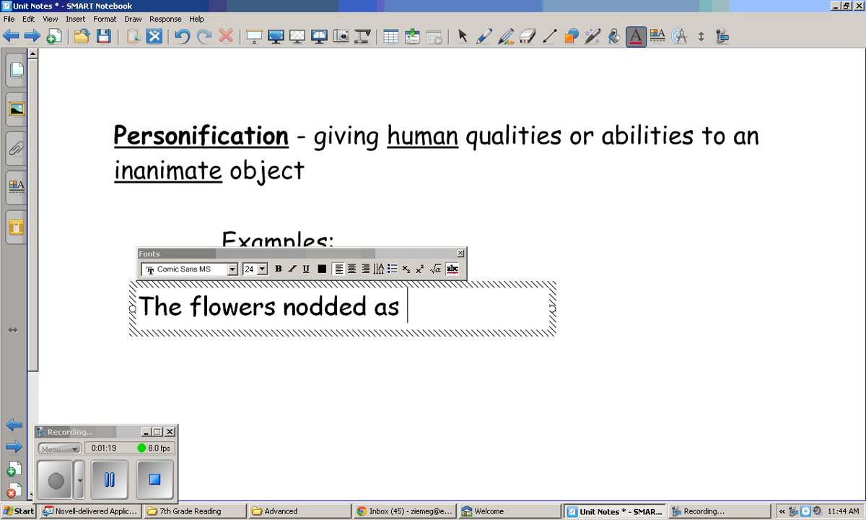
{"action": "type", "text": "I walked past"}
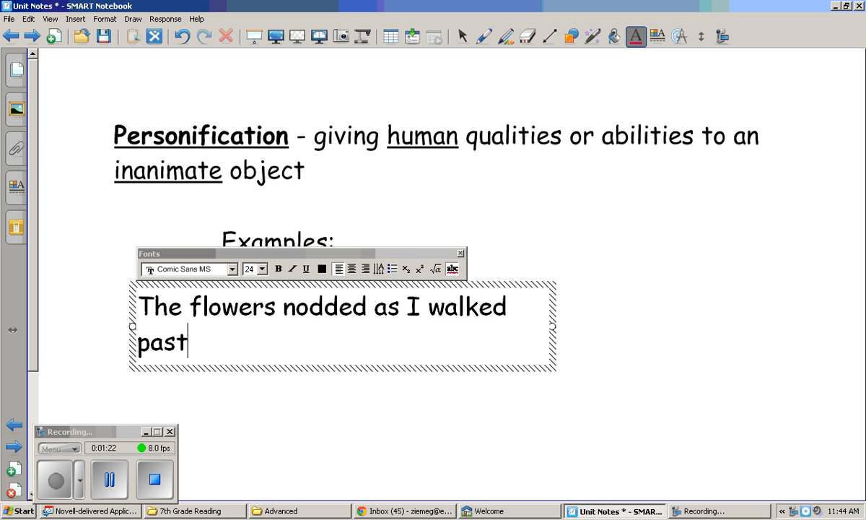
{"action": "type", "text": "them."}
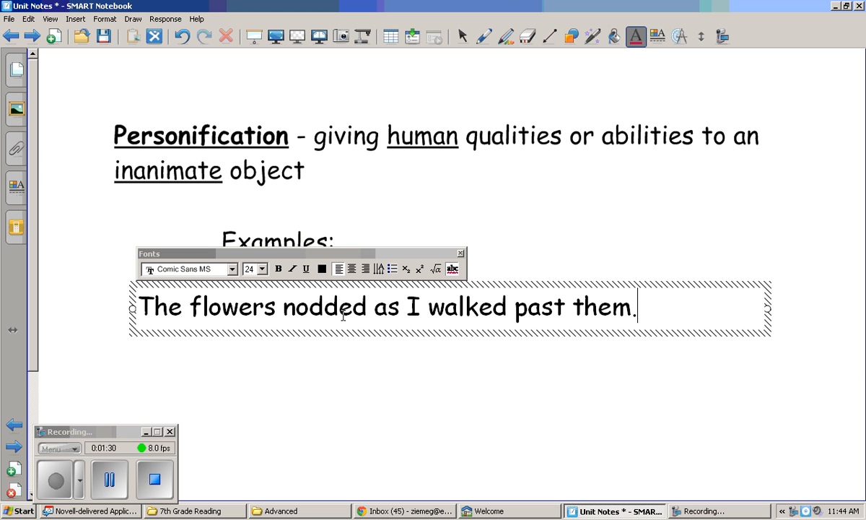
{"action": "mouse_move", "coordinate": [277, 302]}
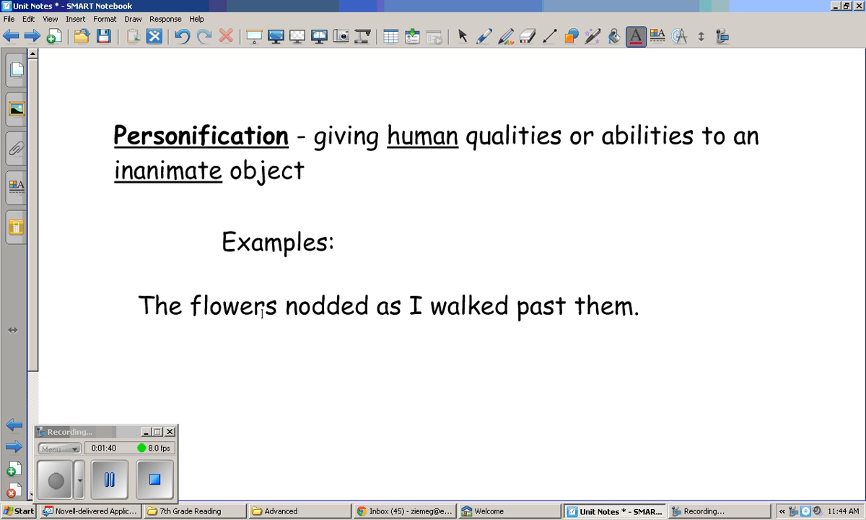
{"action": "mouse_move", "coordinate": [320, 326]}
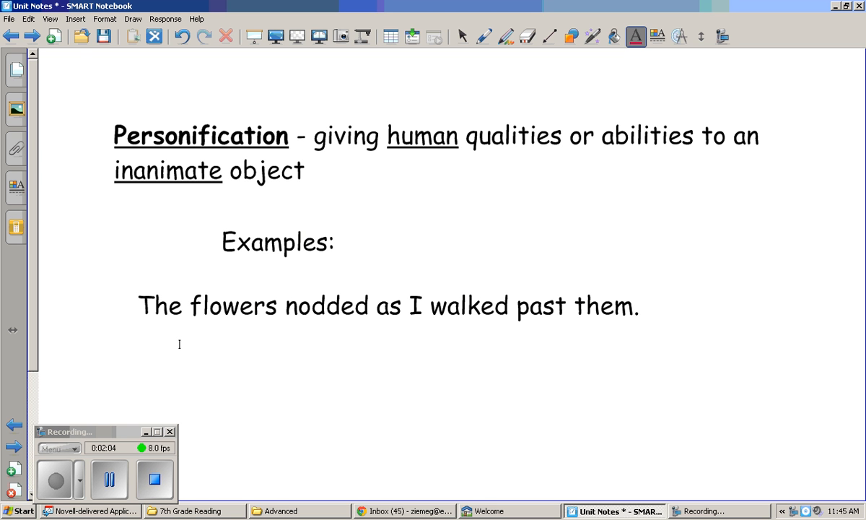
{"action": "mouse_move", "coordinate": [329, 446]}
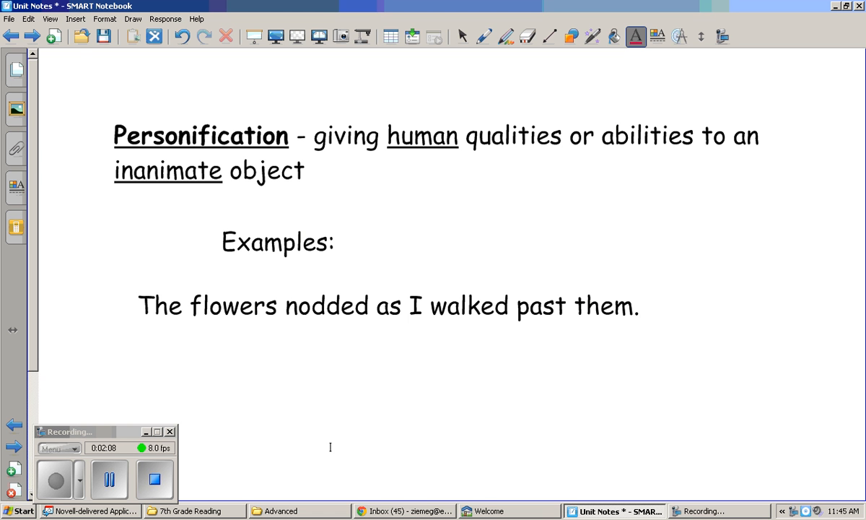
{"action": "mouse_move", "coordinate": [353, 411]}
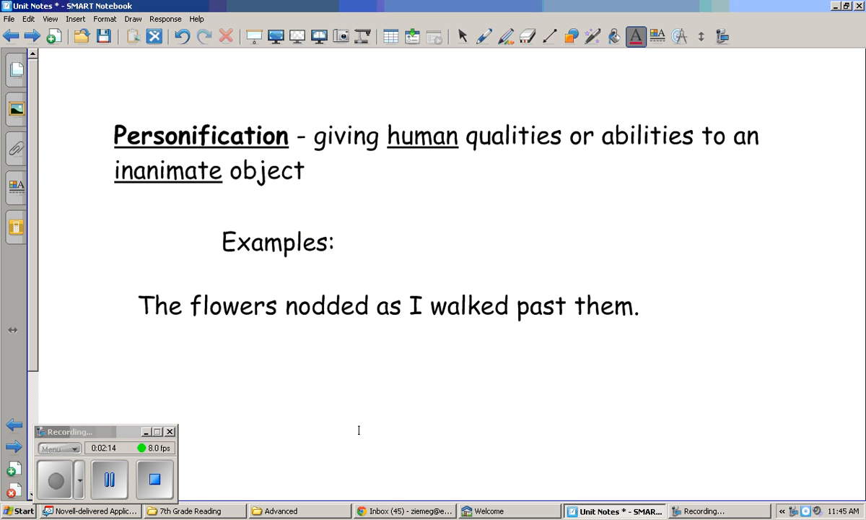
{"action": "mouse_move", "coordinate": [212, 456]}
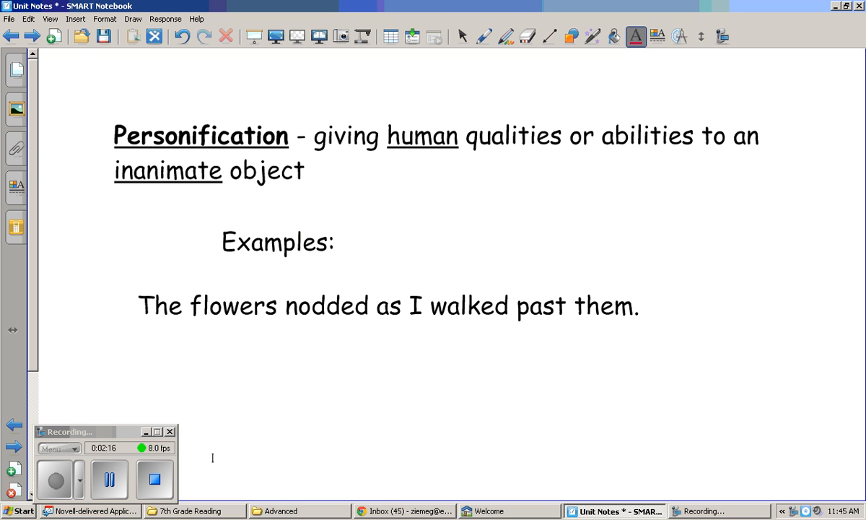